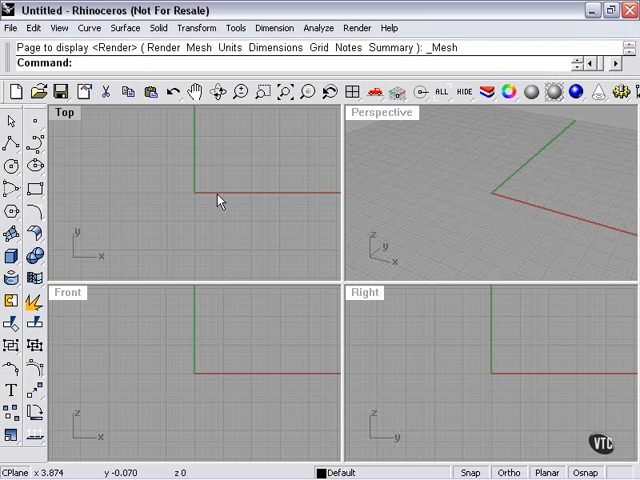
mouse_move(204, 192)
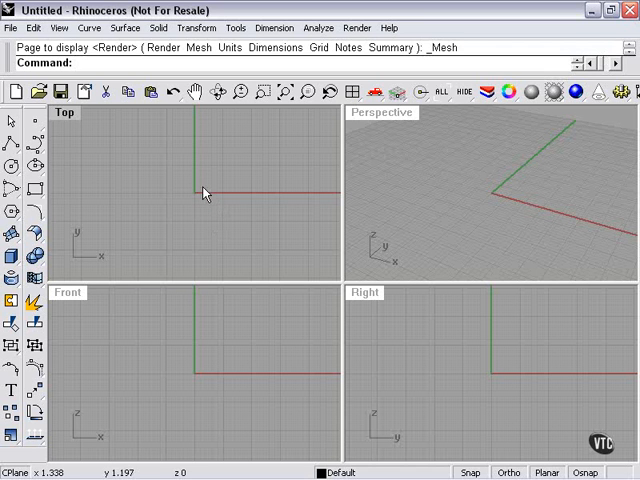
mouse_move(300, 172)
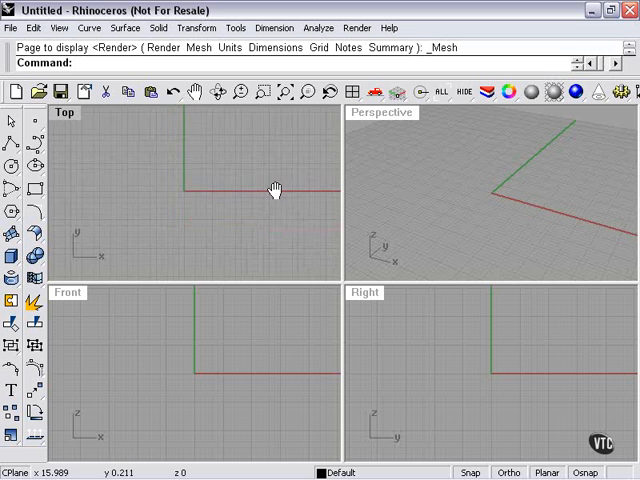
mouse_move(408, 190)
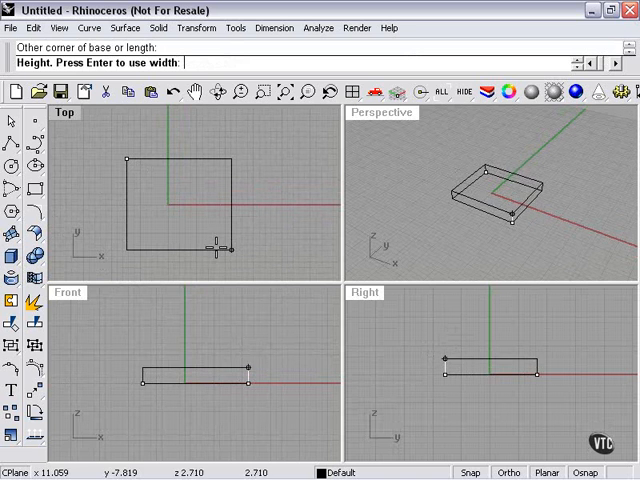
- Finish the box by setting its height, then start a sphere to rest on top
left_click(196, 302)
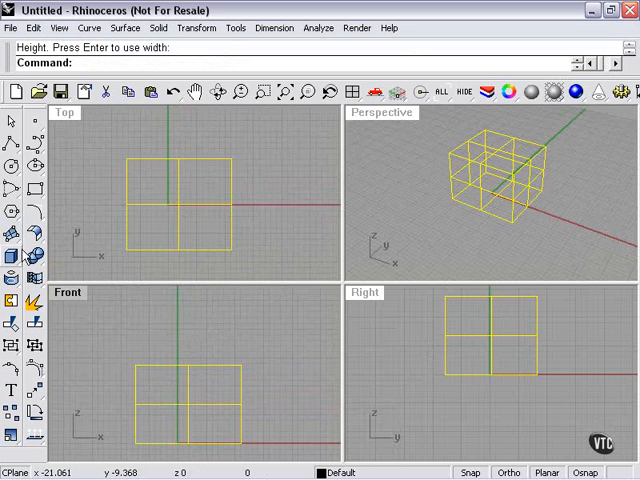
left_click(12, 256)
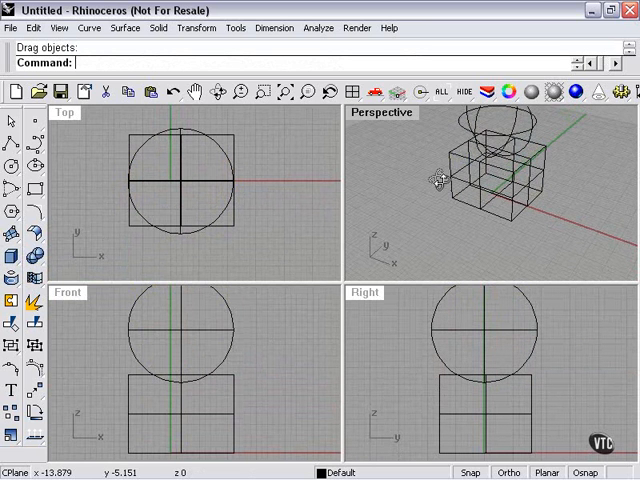
- Begin a shaded display and choose the Perspective viewport to shade
left_click(536, 90)
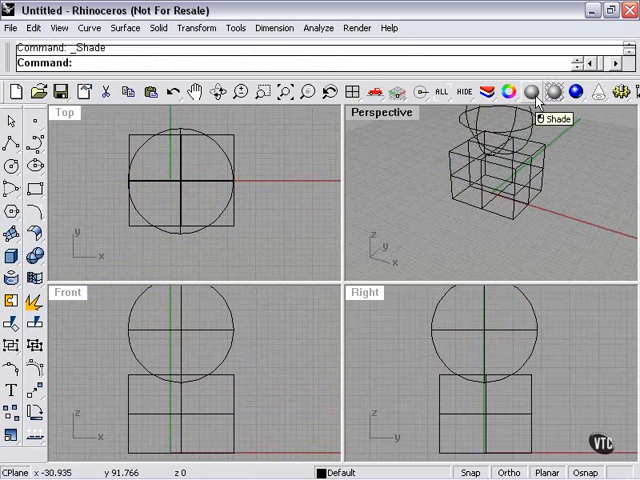
left_click(536, 92)
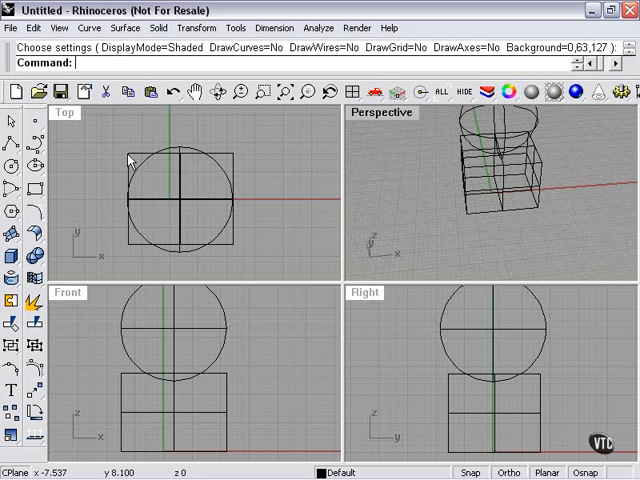
mouse_move(372, 372)
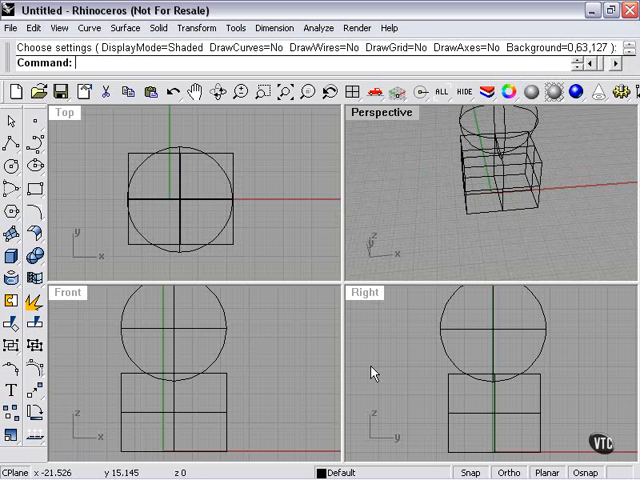
mouse_move(338, 280)
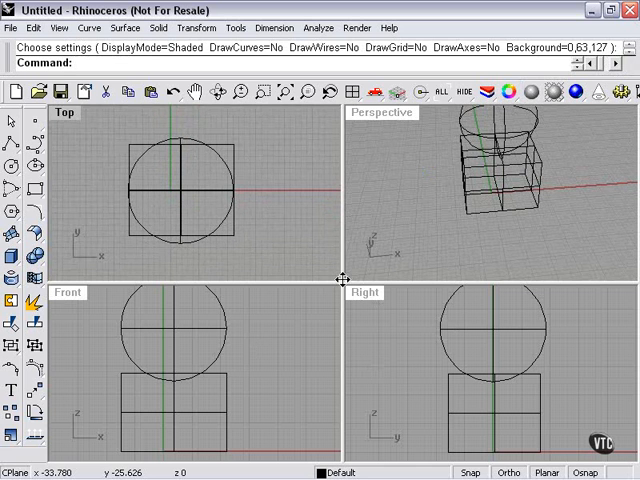
mouse_move(340, 278)
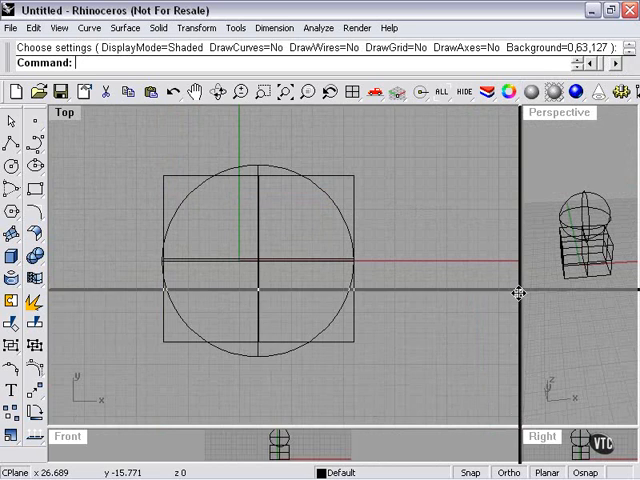
- Drag the viewport splitter so the Top view grows over the other views
left_click_drag(520, 290, 330, 278)
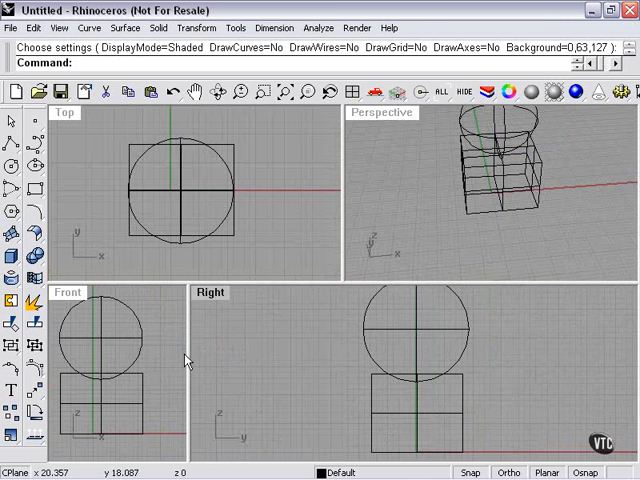
mouse_move(338, 356)
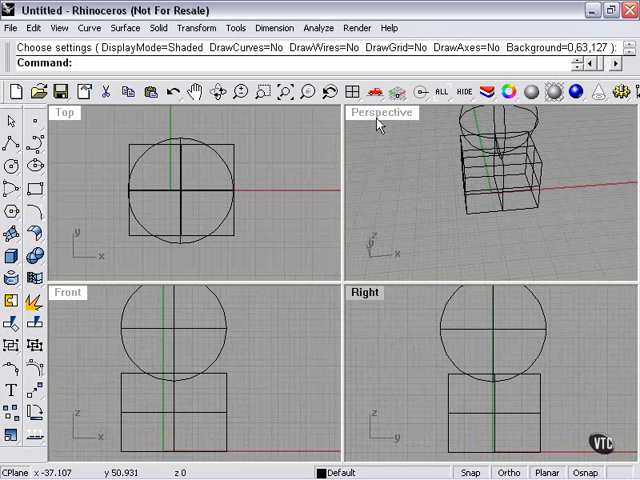
mouse_move(366, 302)
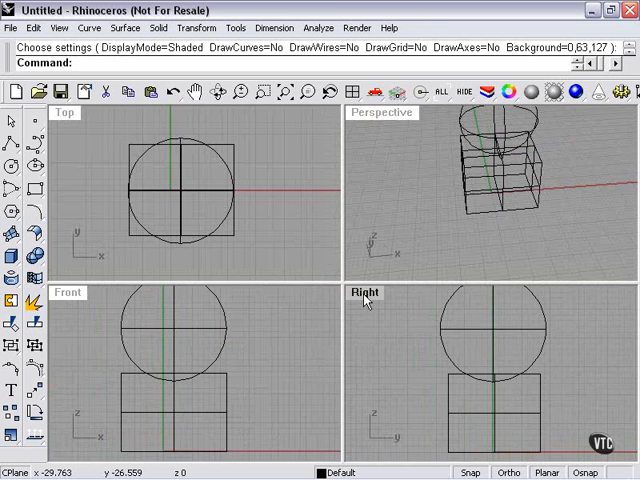
- Drag the viewport divider back to centre for four equal quarters
left_click_drag(366, 292, 294, 250)
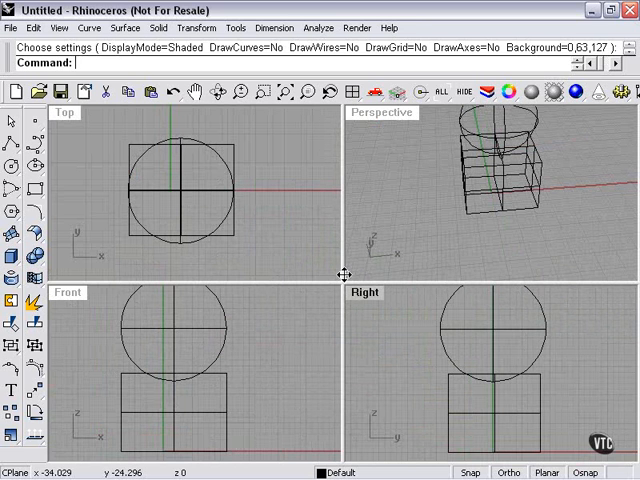
mouse_move(340, 278)
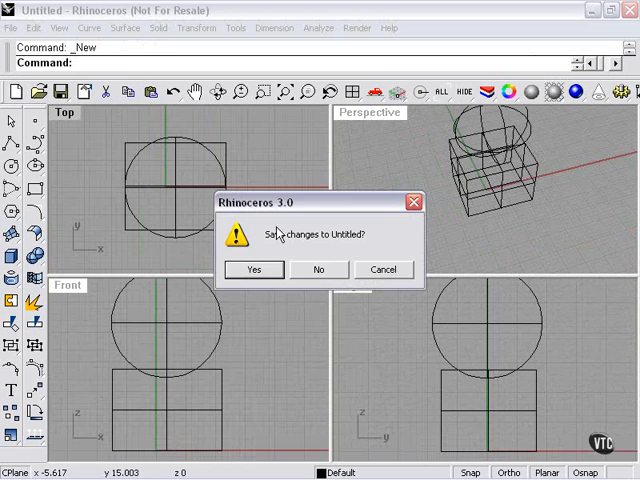
- Discard the unsaved model and open a new one from the Millimeters template
left_click(320, 268)
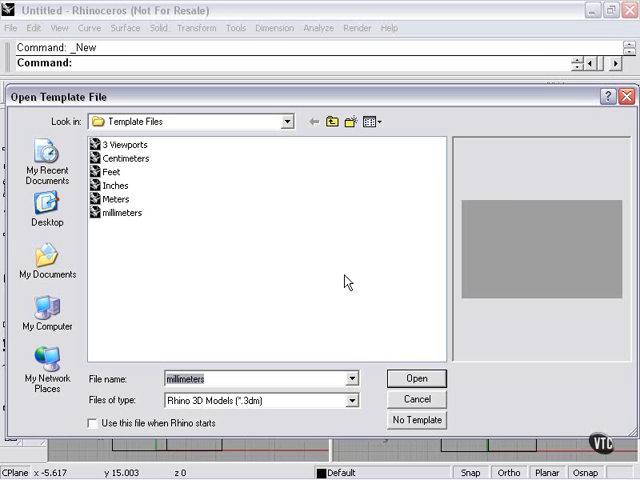
left_click(416, 378)
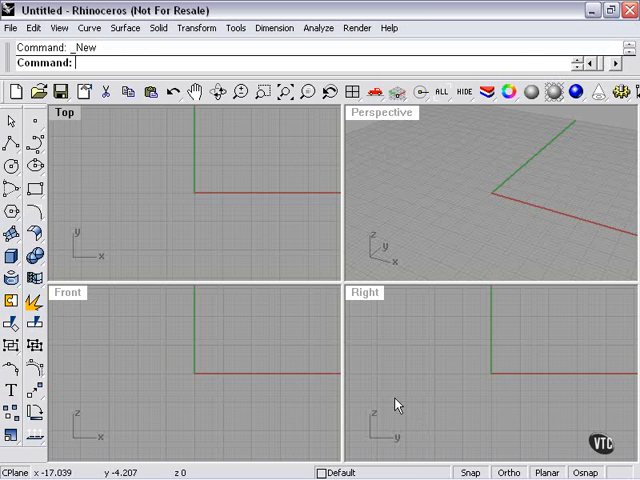